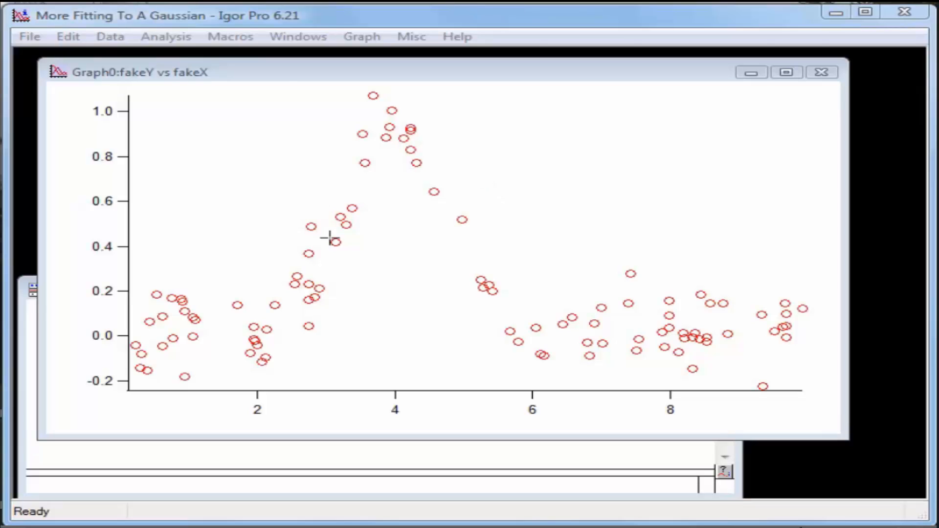
mouse_move(315, 127)
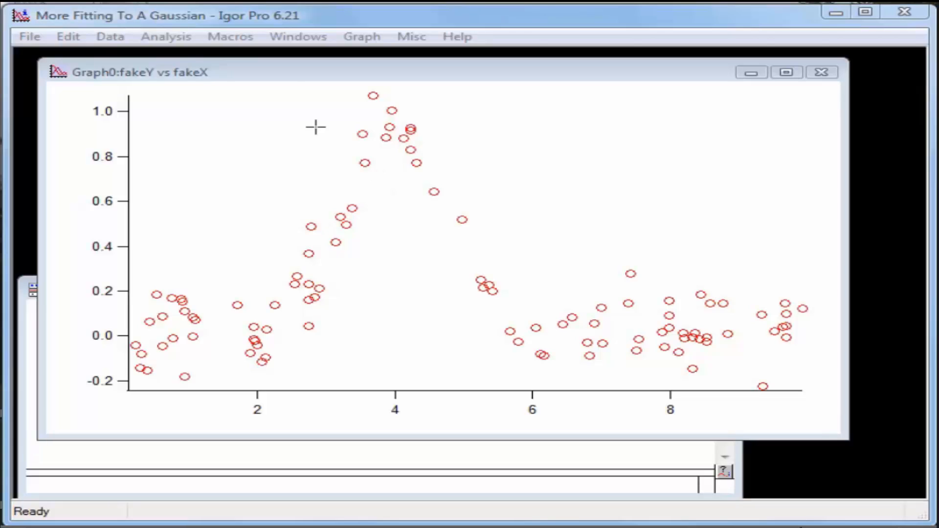
mouse_move(277, 114)
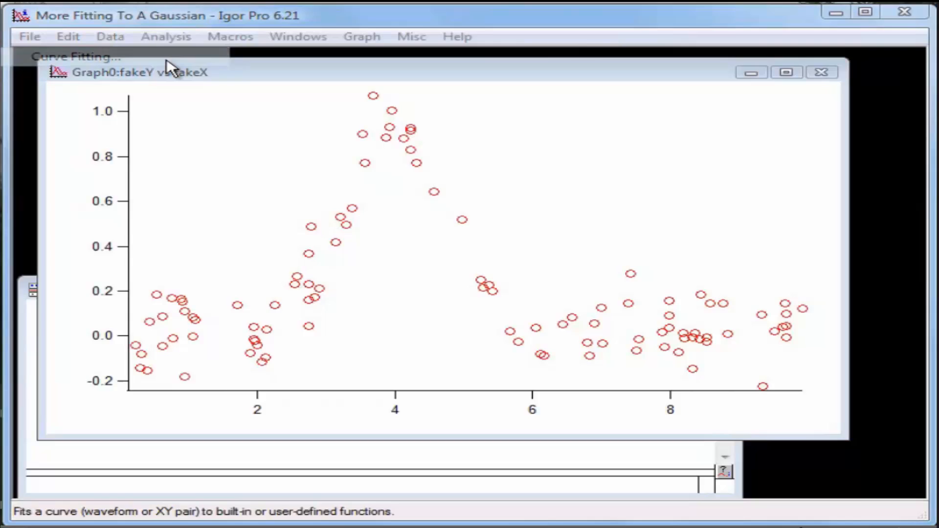
- Configure a gauss fit with fakeY as Y data and fakeX as X data, then view Data Options
left_click(75, 56)
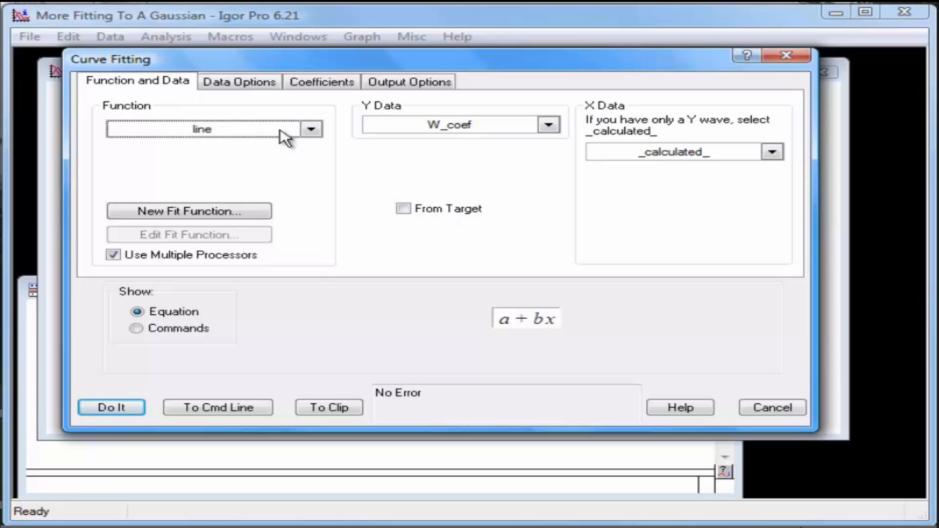
left_click(311, 129)
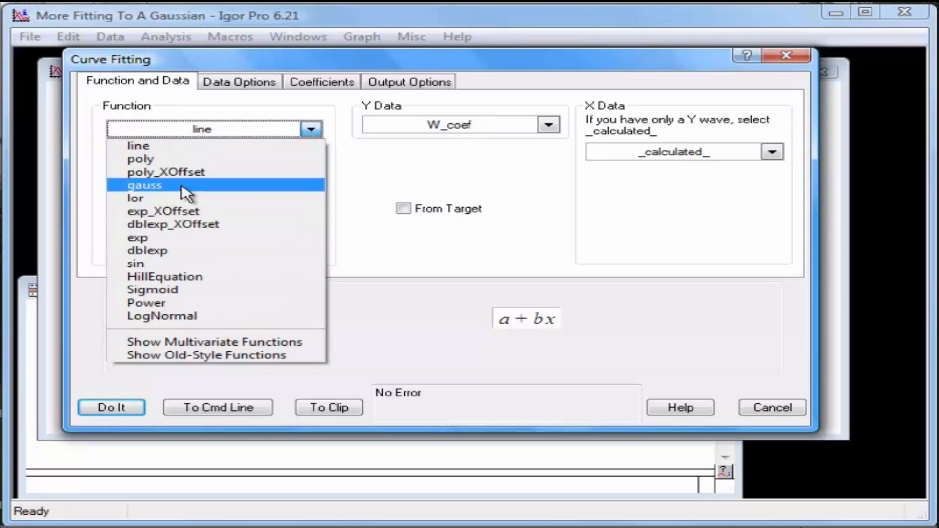
left_click(144, 184)
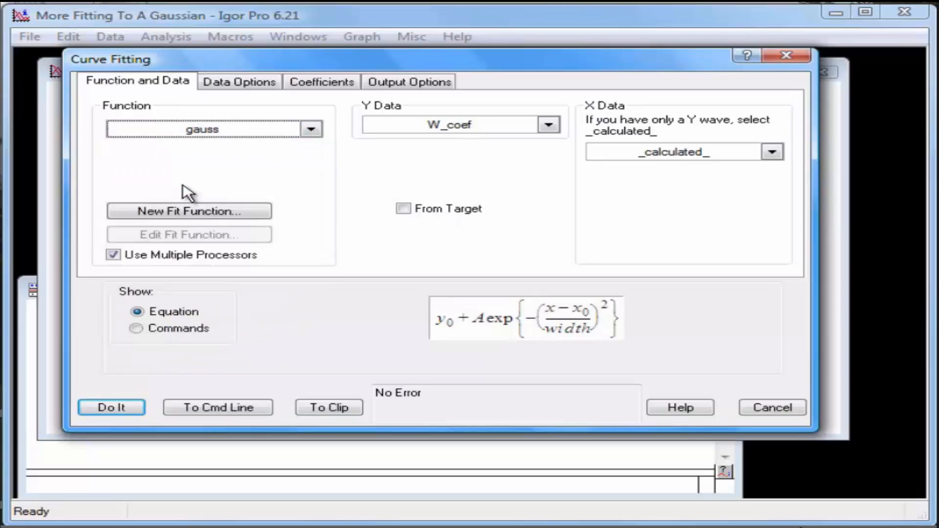
mouse_move(546, 136)
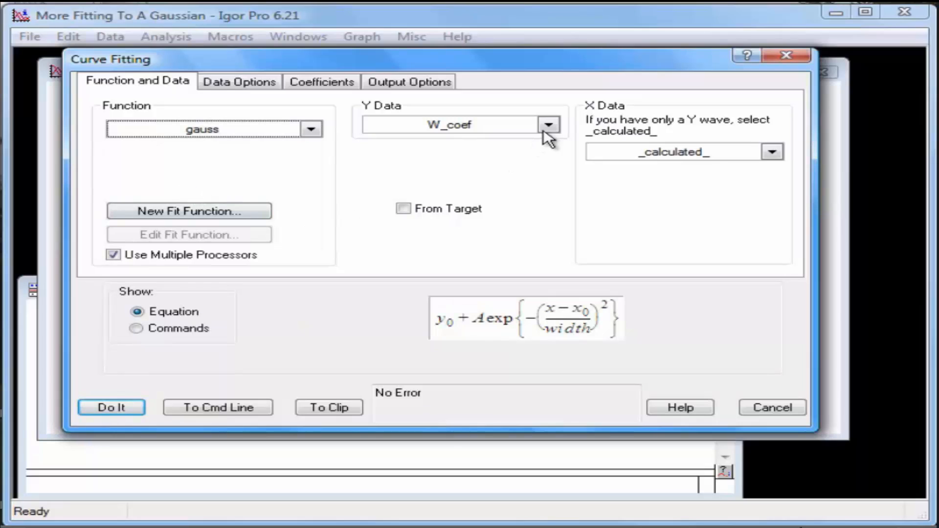
left_click(547, 124)
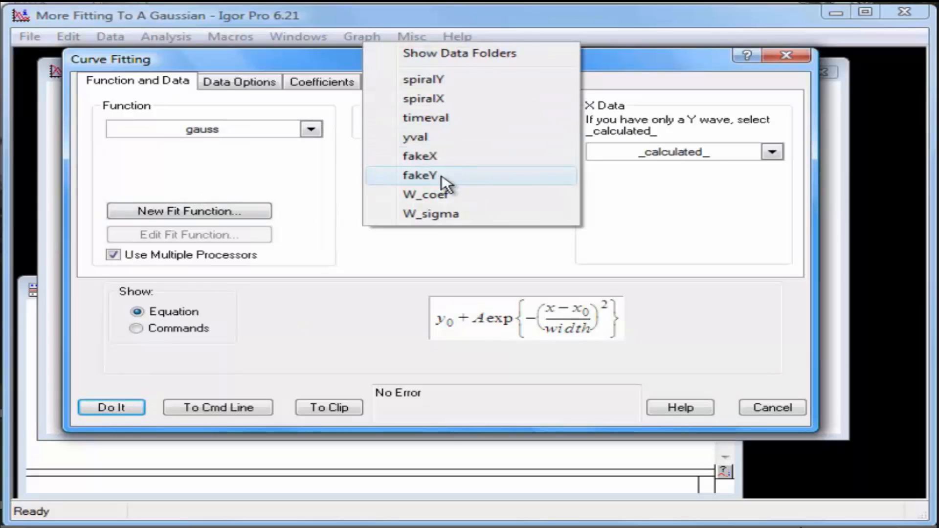
left_click(420, 175)
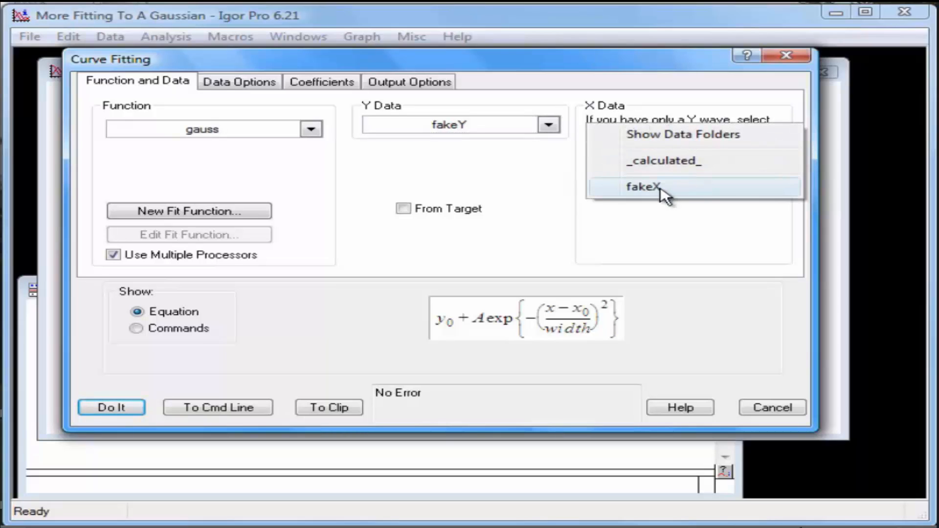
left_click(642, 186)
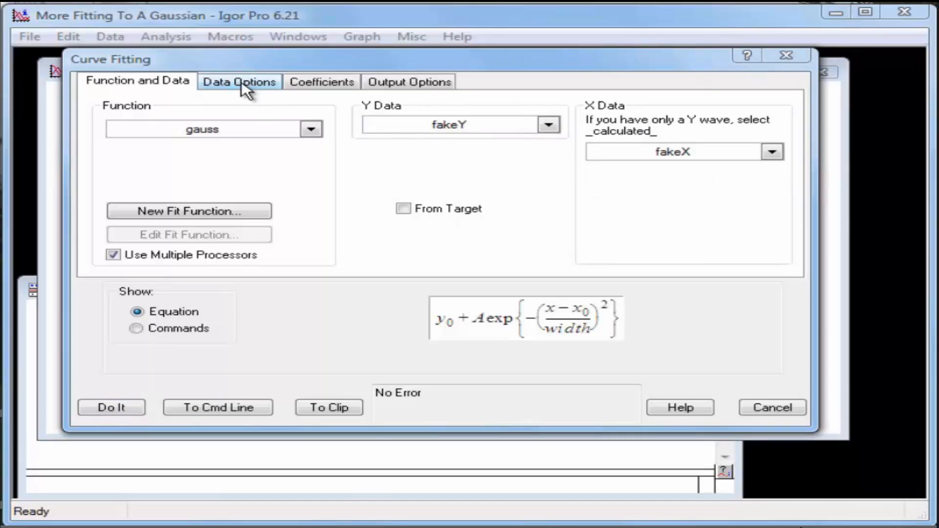
left_click(238, 82)
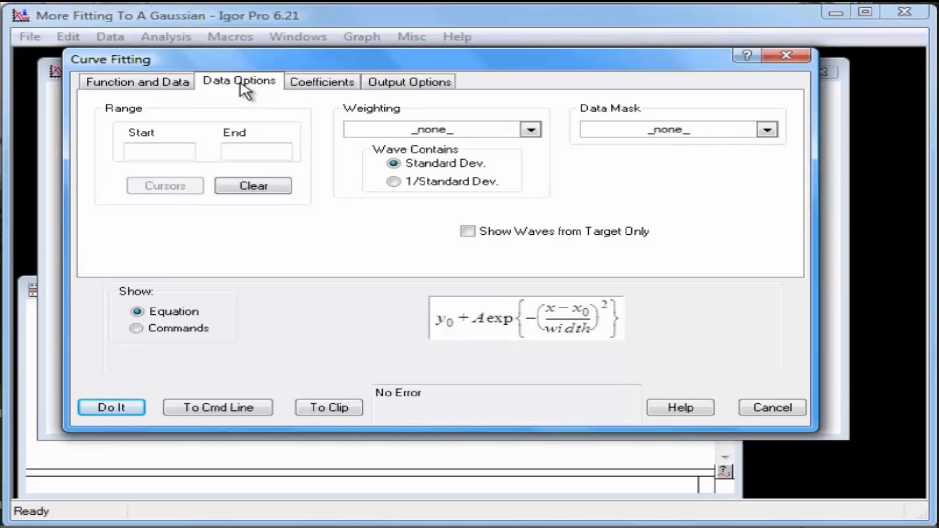
- Display the y0, A, x0 and width coefficient settings, keeping Auto guess
left_click(321, 82)
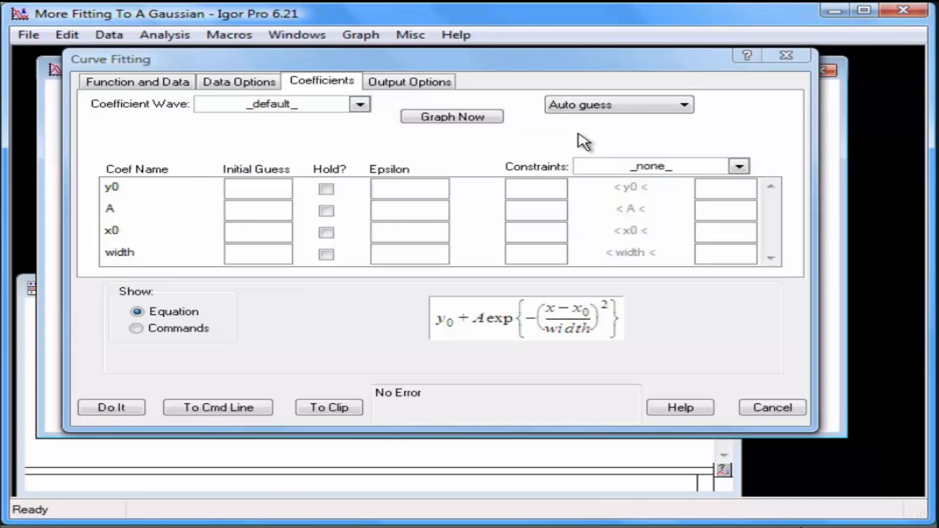
mouse_move(655, 135)
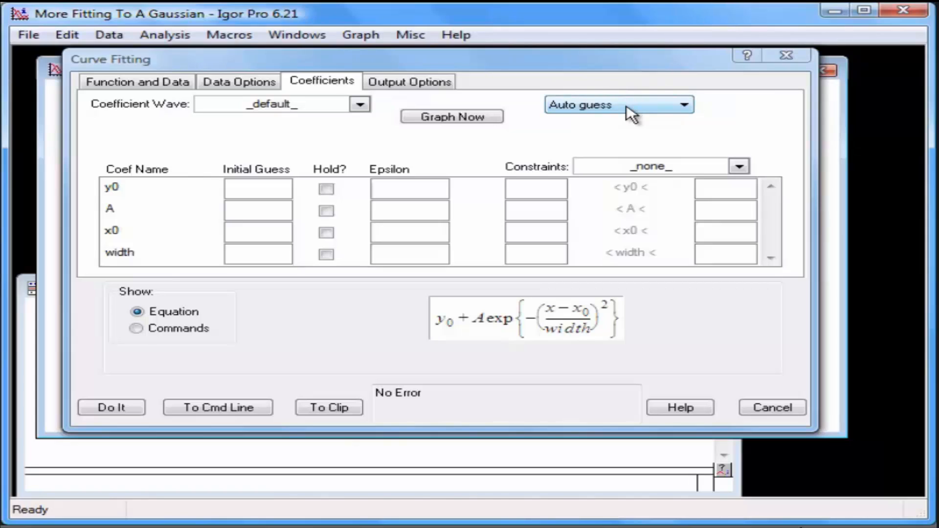
mouse_move(333, 157)
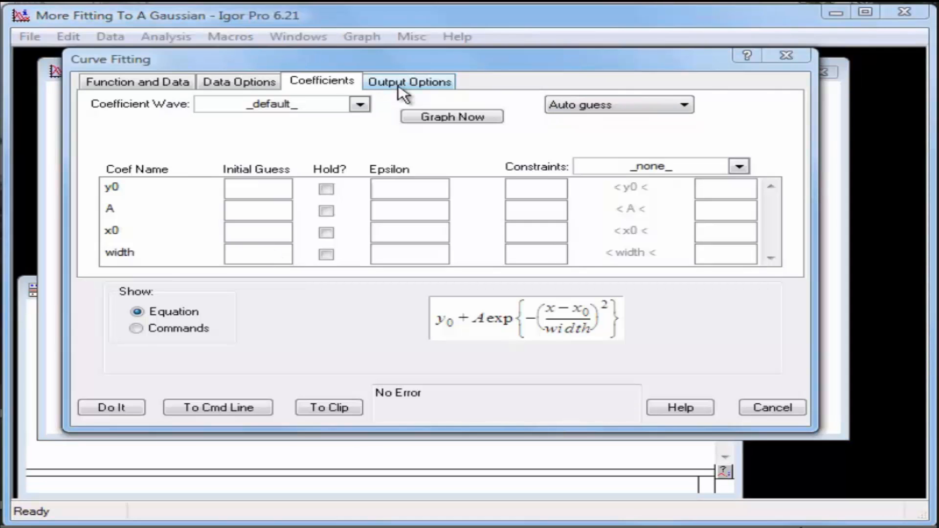
- Display the output options with Destination _auto_ and Residual _none_
left_click(409, 81)
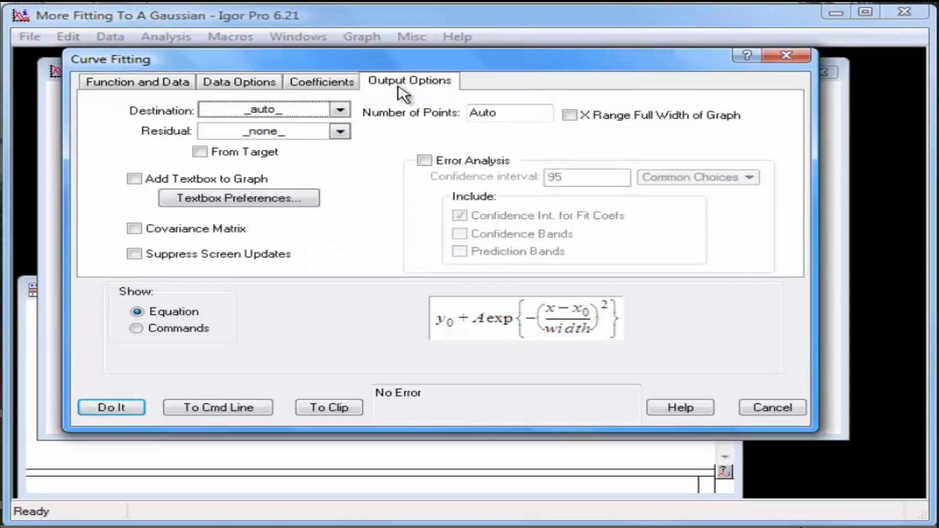
mouse_move(314, 122)
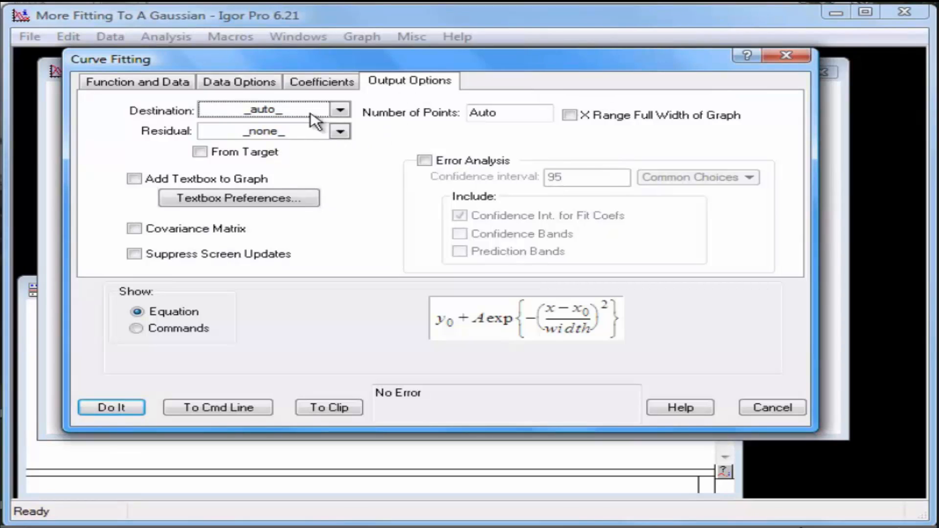
mouse_move(311, 123)
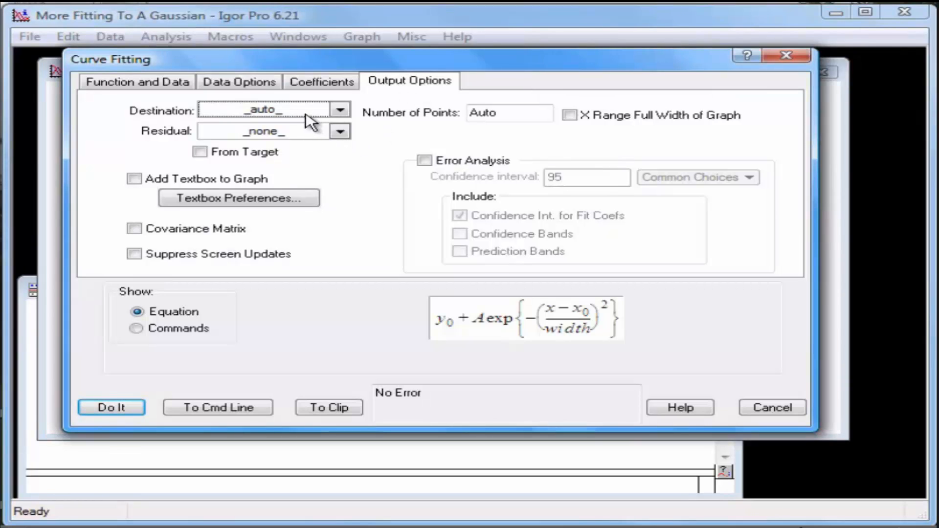
mouse_move(299, 141)
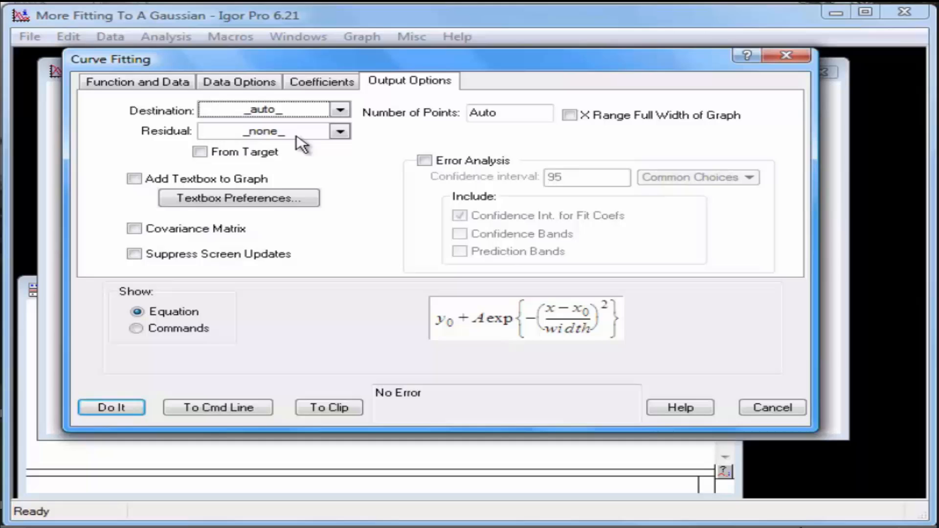
- Run the Gaussian fit (x0≈4, width≈1.01) and dismiss the results summary
left_click(111, 408)
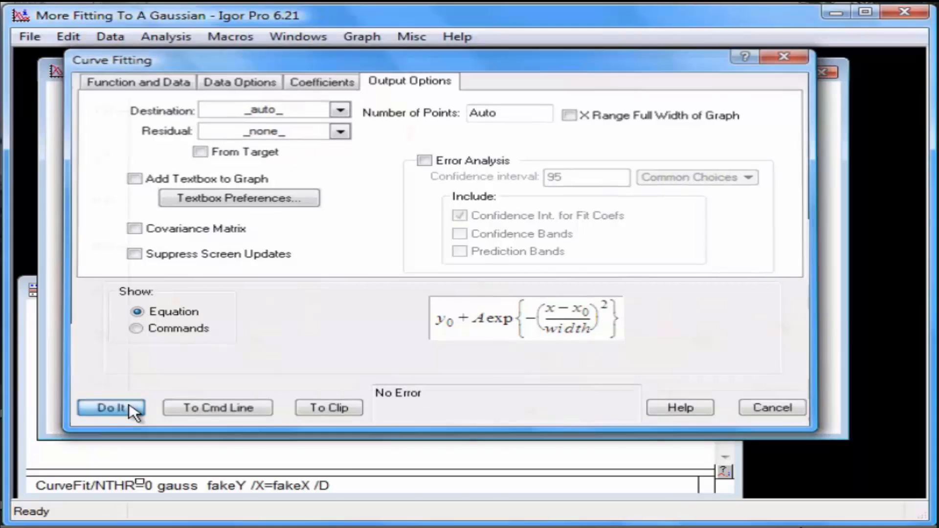
left_click(111, 407)
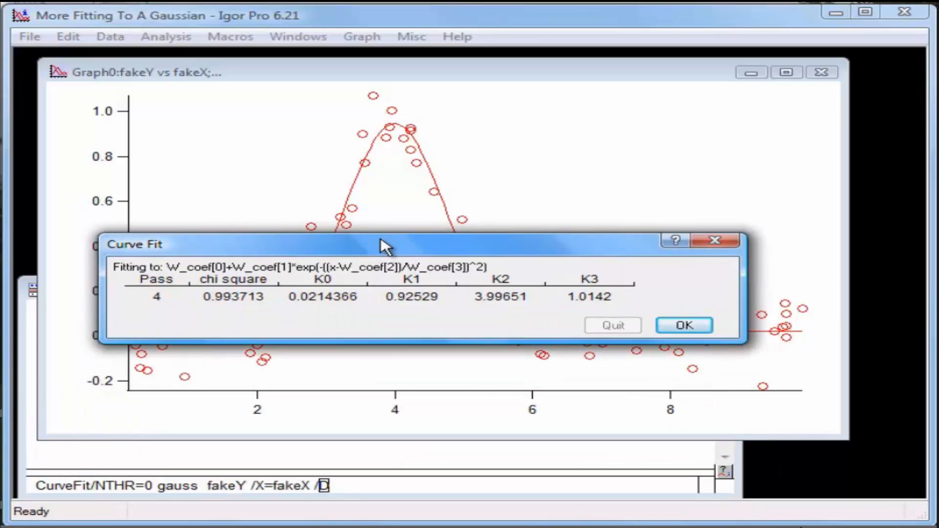
left_click(683, 325)
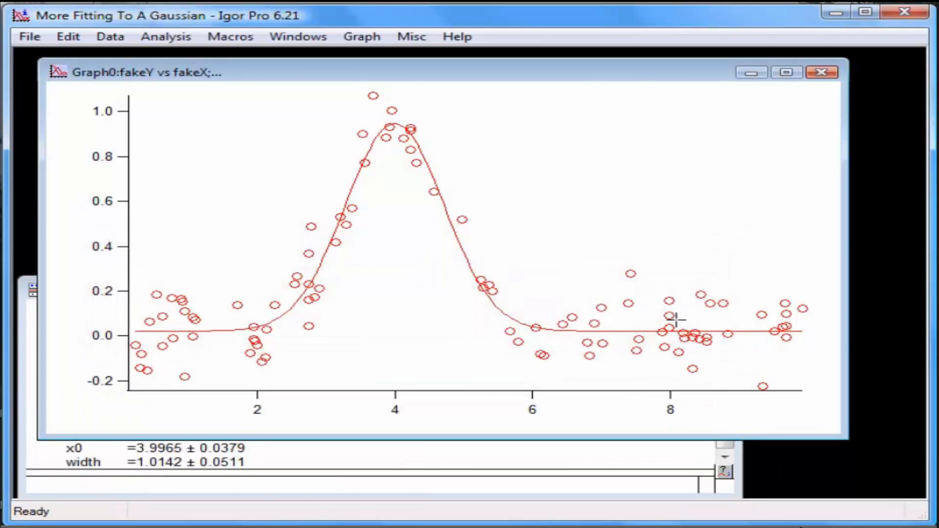